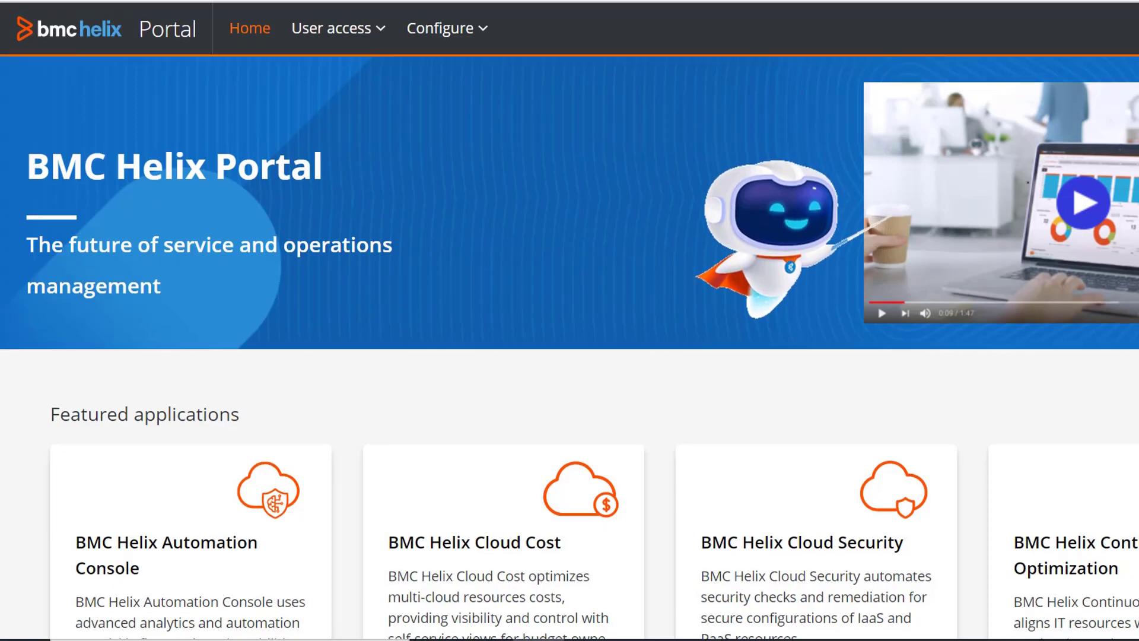
- Launch BMC Helix Operations Management from Featured applications and reach its Configuration menu
{"action": "scroll", "scroll_direction": "down", "scroll_amount": 3}
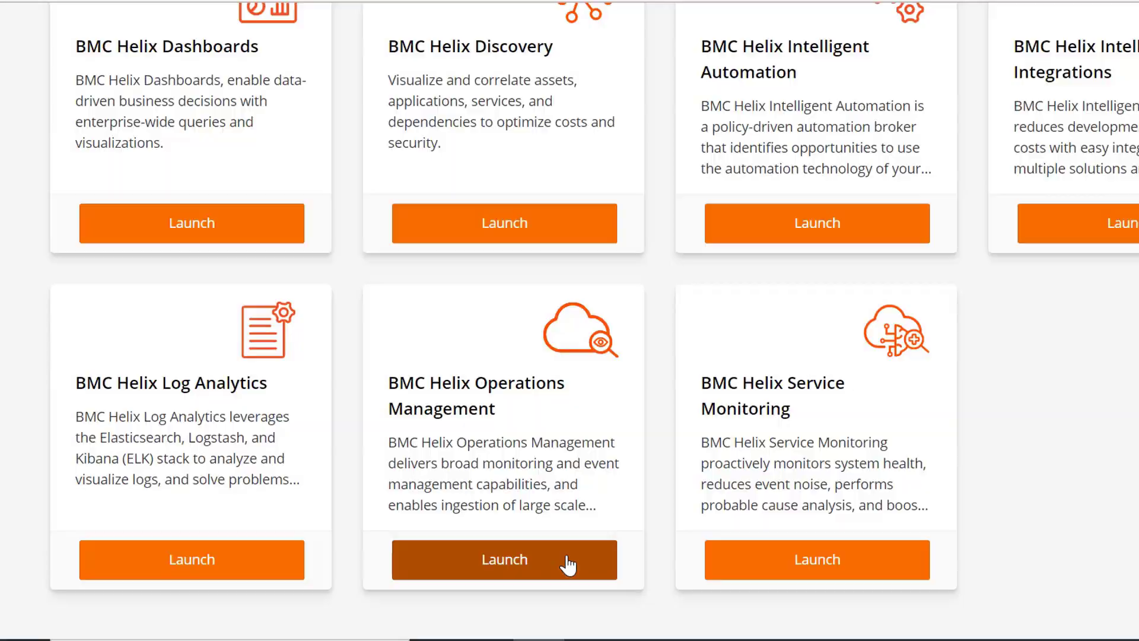
{"action": "left_click", "coordinate": [504, 559]}
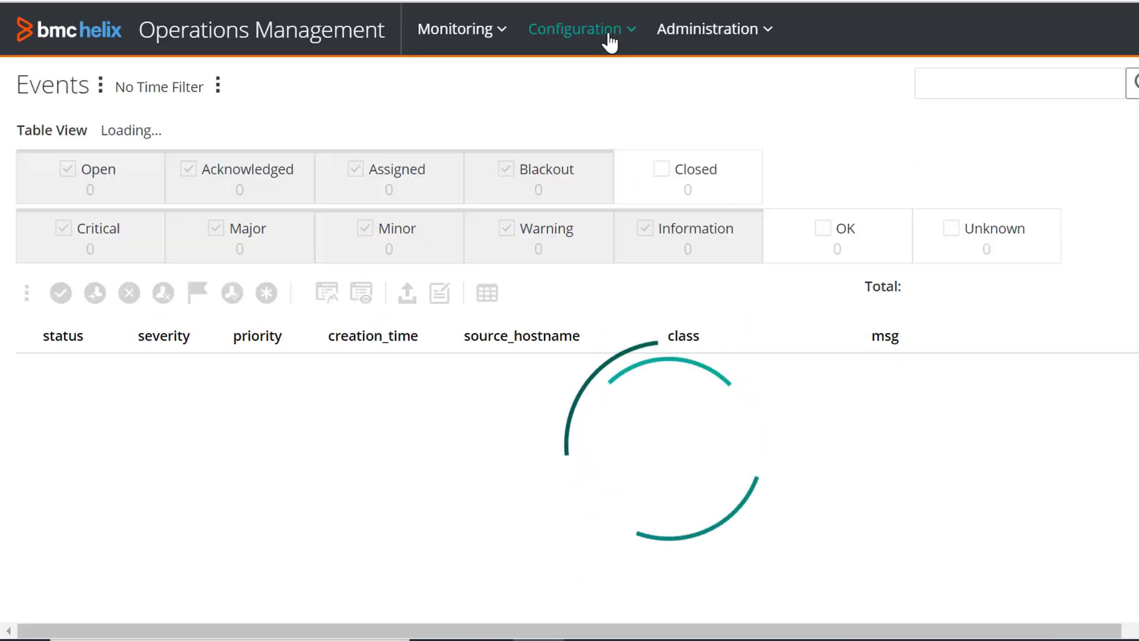
{"action": "left_click", "coordinate": [576, 29]}
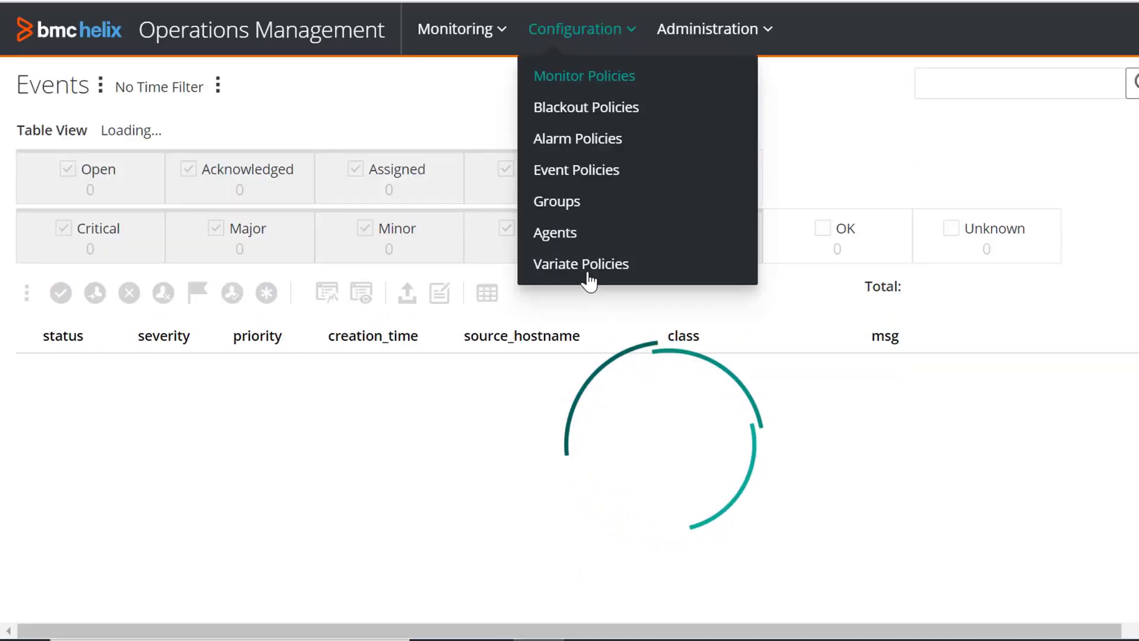
- Create a new variate policy with Policy Name 'DiskUsage Univariate Policy'
{"action": "left_click", "coordinate": [581, 264]}
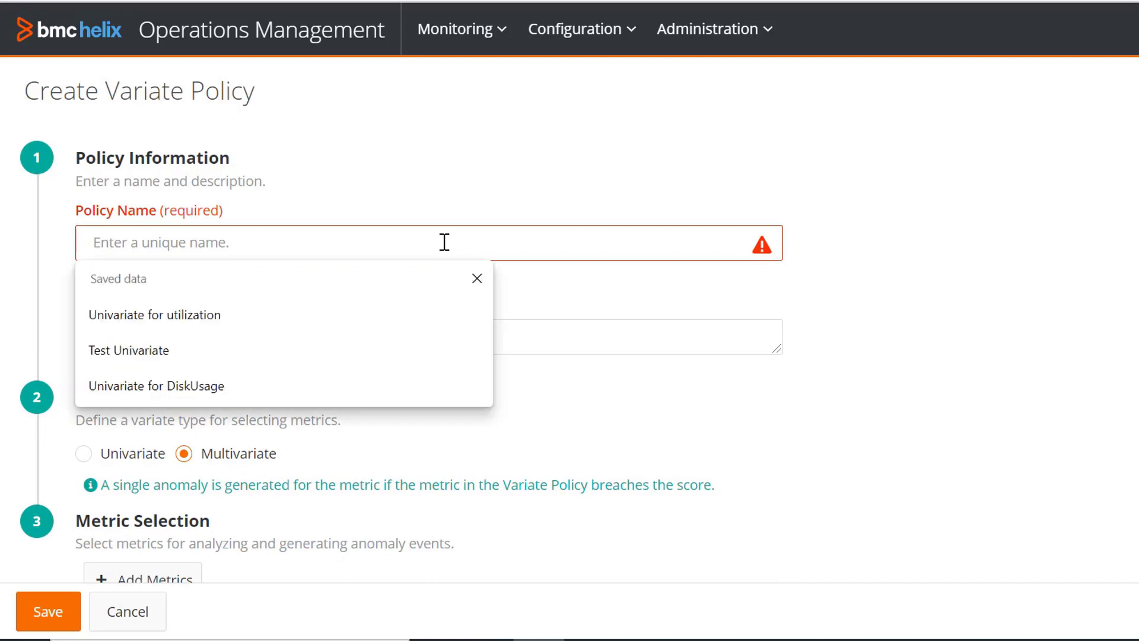
{"action": "type", "text": "Disk"}
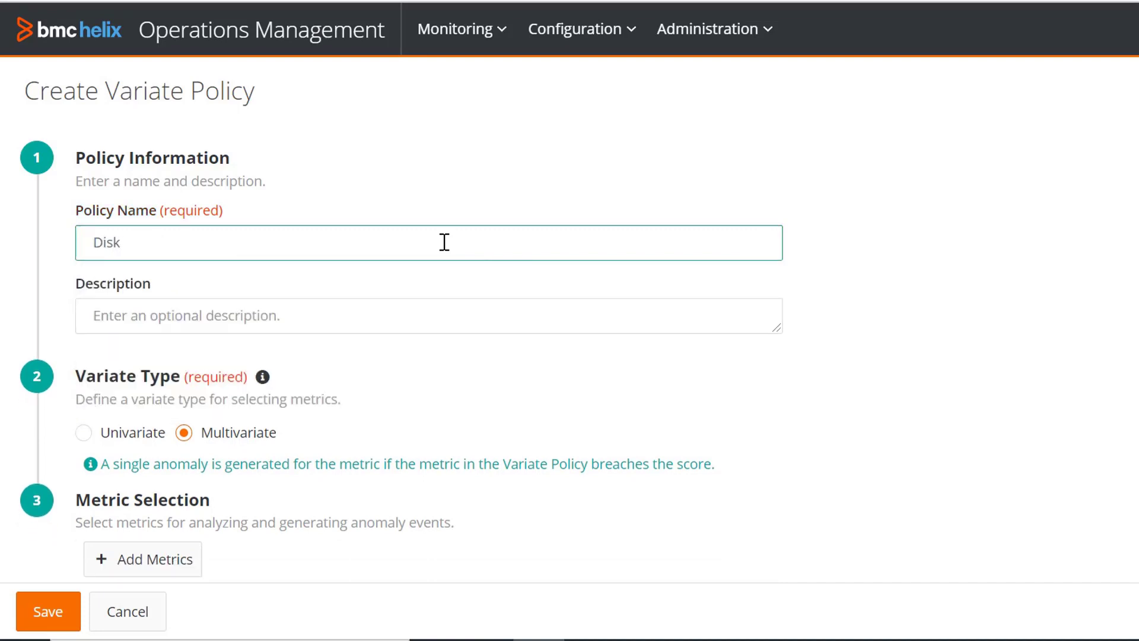
{"action": "type", "text": "Usage U"}
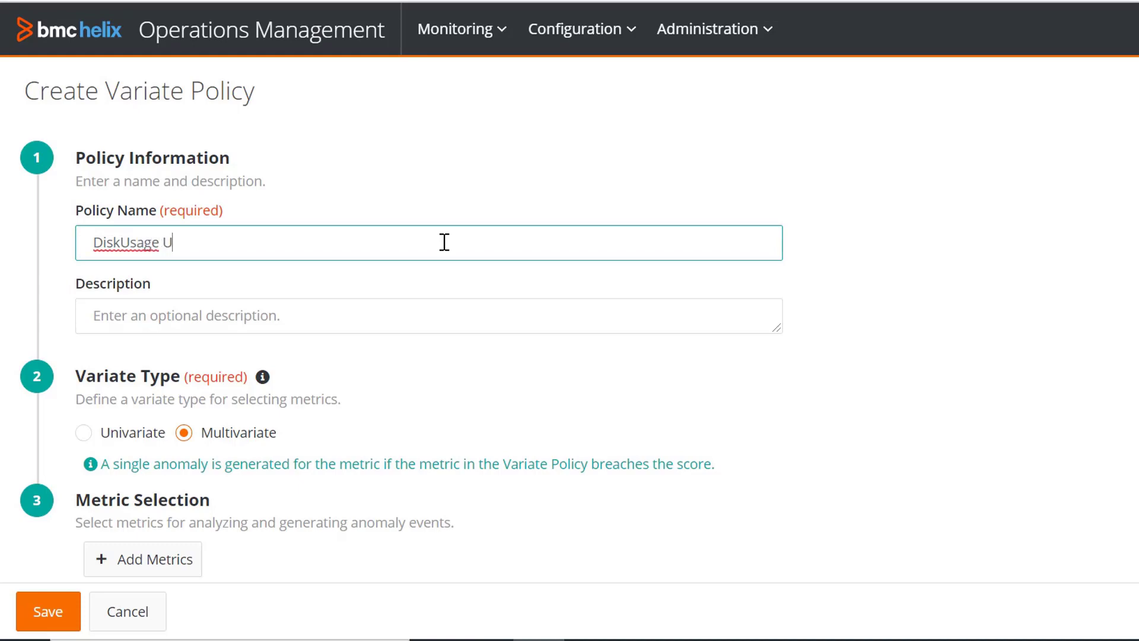
{"action": "type", "text": "niva"}
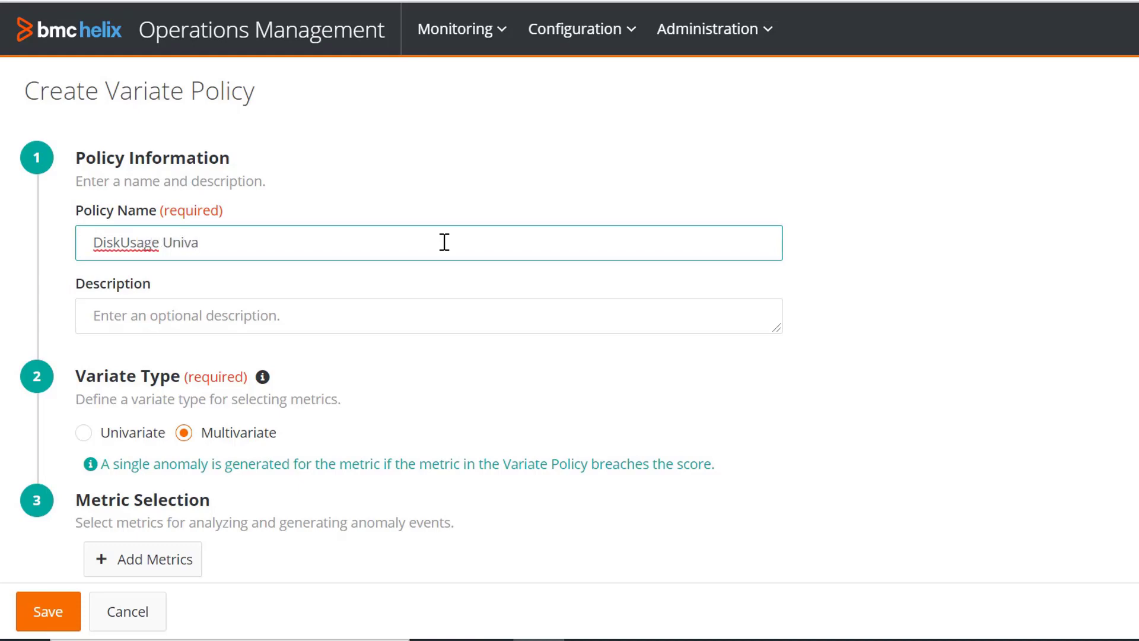
{"action": "type", "text": "riate"}
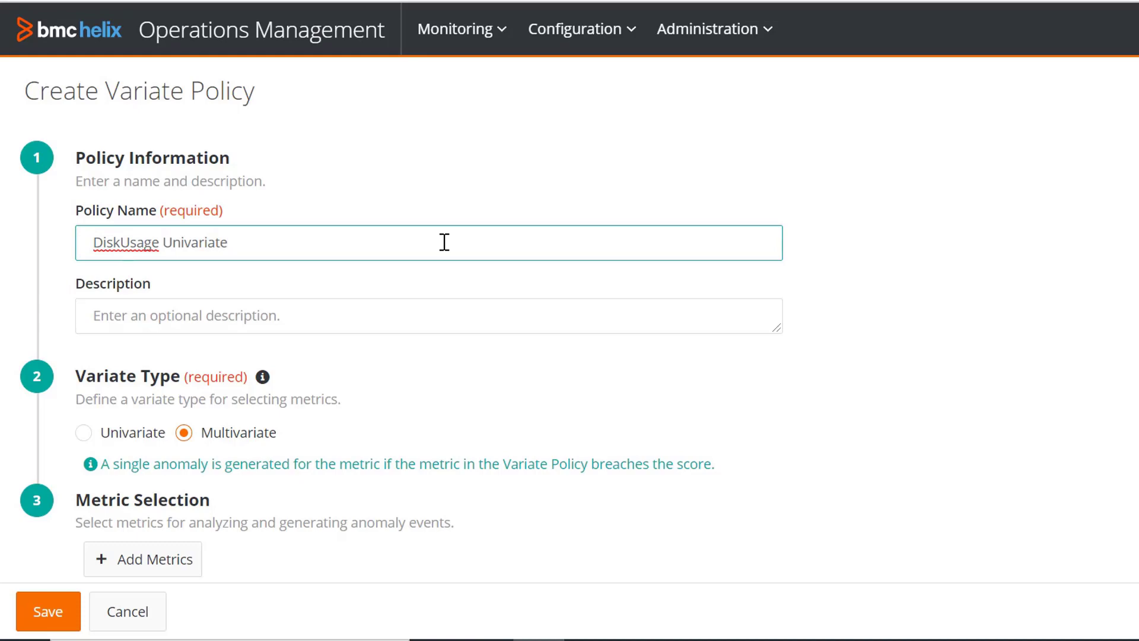
{"action": "type", "text": "Policy"}
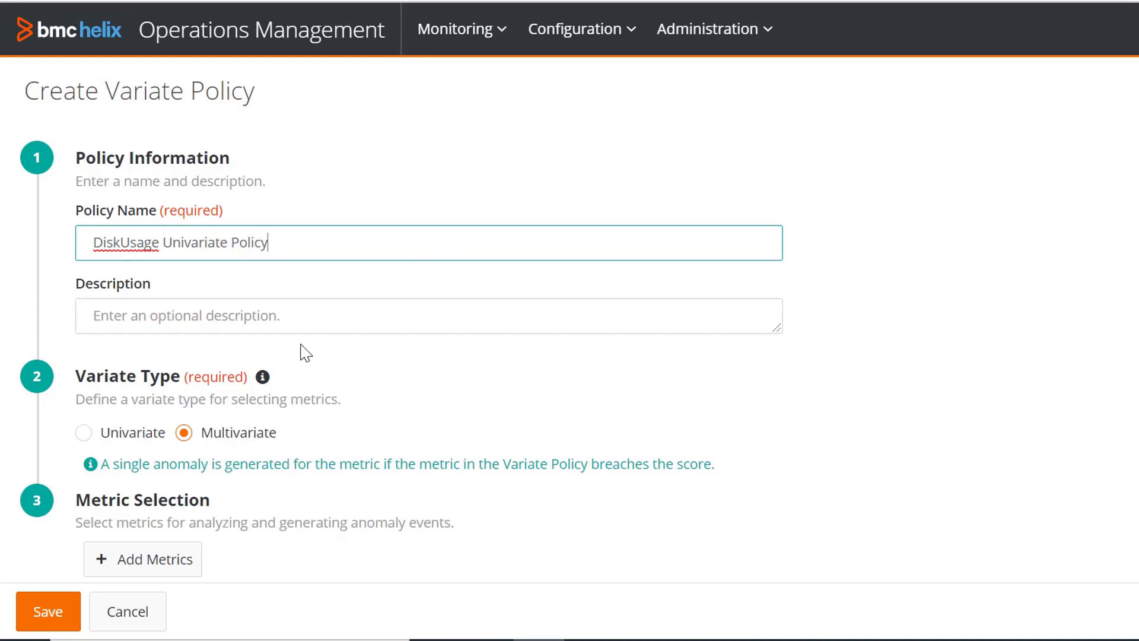
{"action": "mouse_move", "coordinate": [237, 356]}
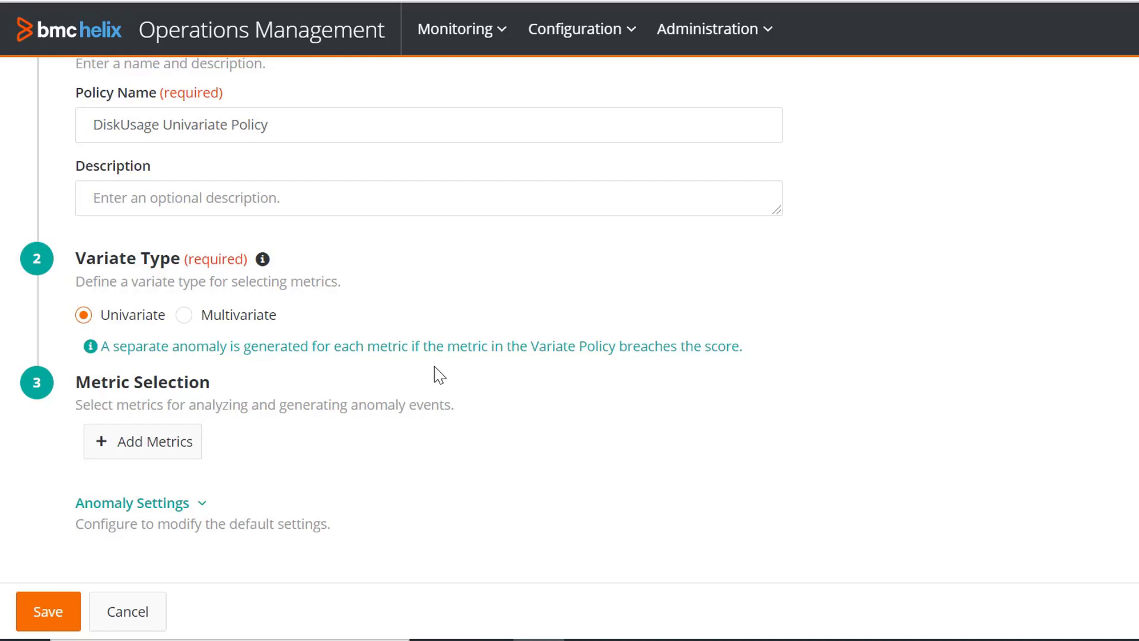
{"action": "mouse_move", "coordinate": [228, 319]}
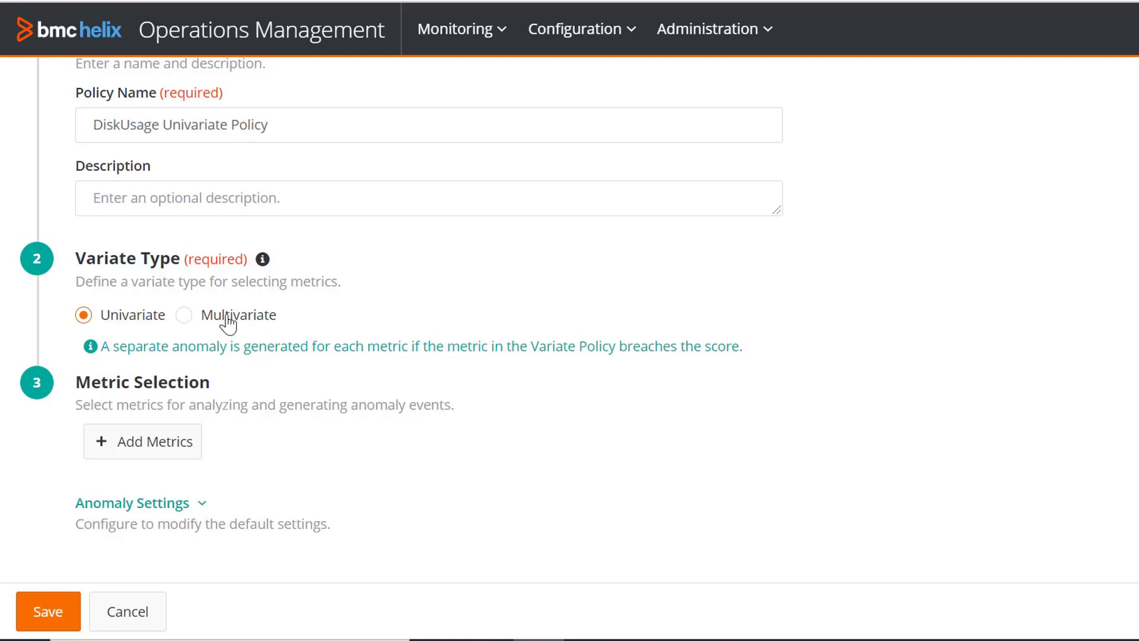
{"action": "mouse_move", "coordinate": [114, 320]}
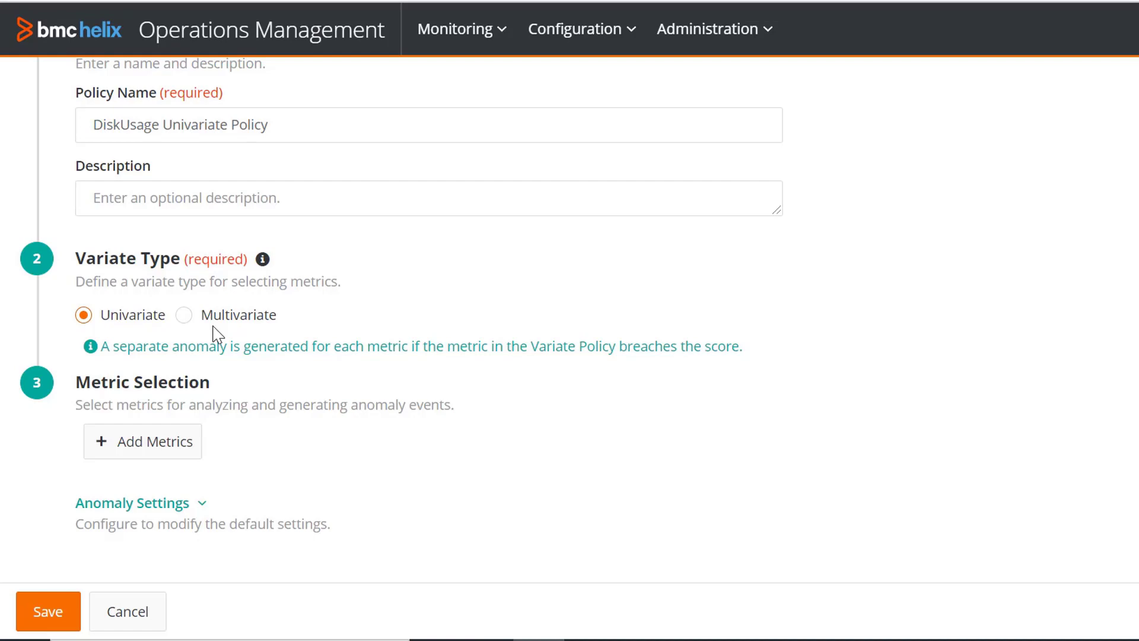
{"action": "mouse_move", "coordinate": [214, 322]}
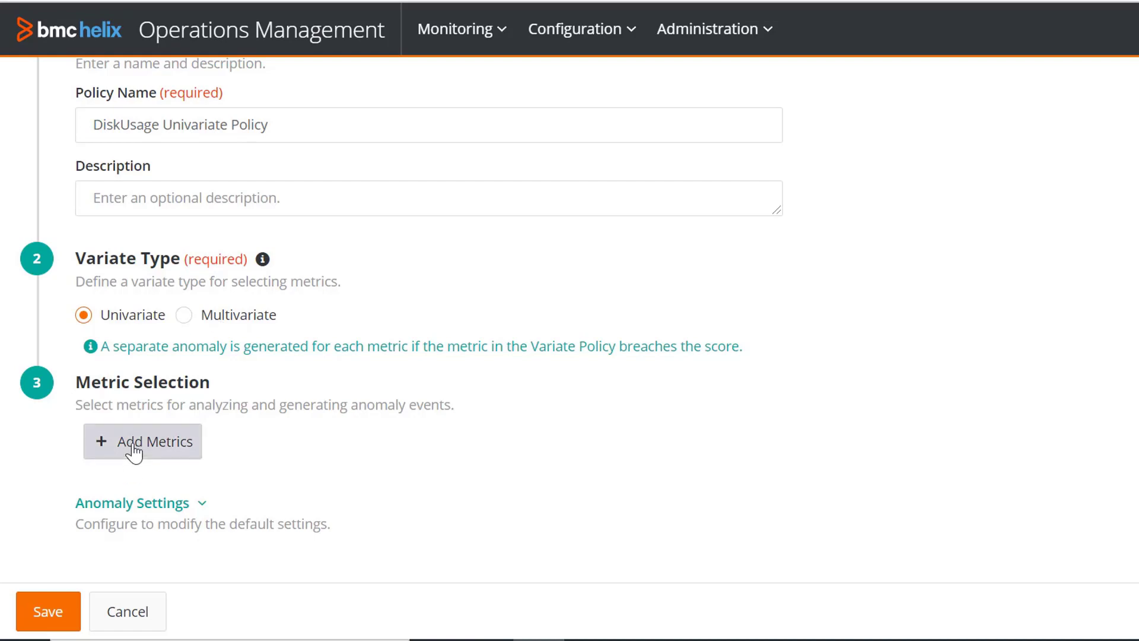
- Build the metric search criterion Hostname Equals clm-pun-v4oy1v in Search and Add Metrics
{"action": "left_click", "coordinate": [143, 442]}
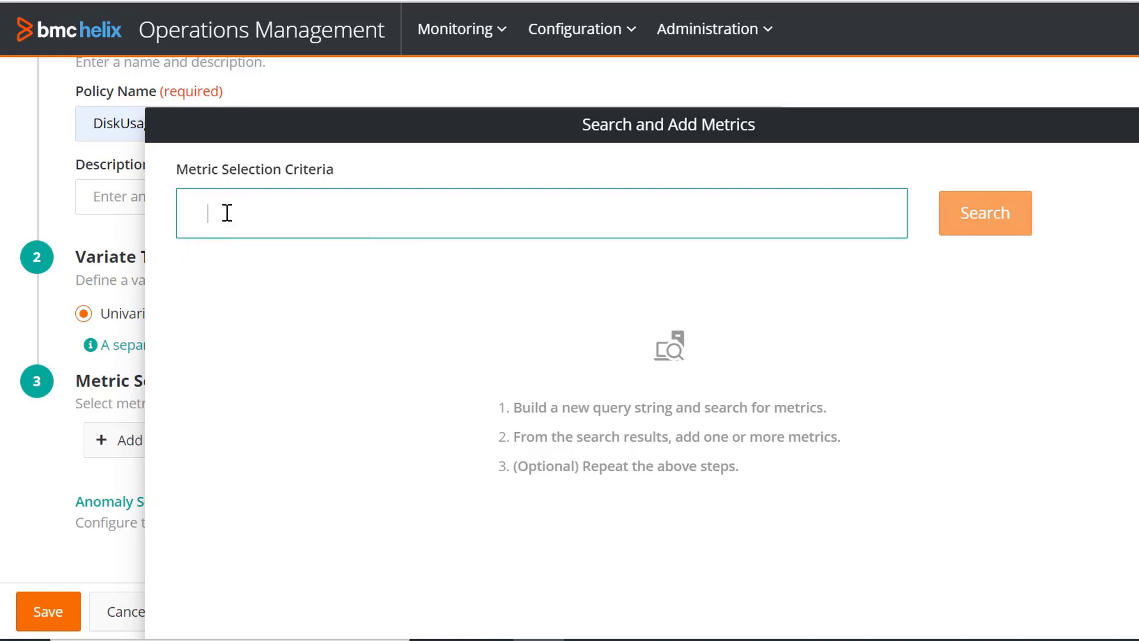
{"action": "left_click", "coordinate": [541, 212]}
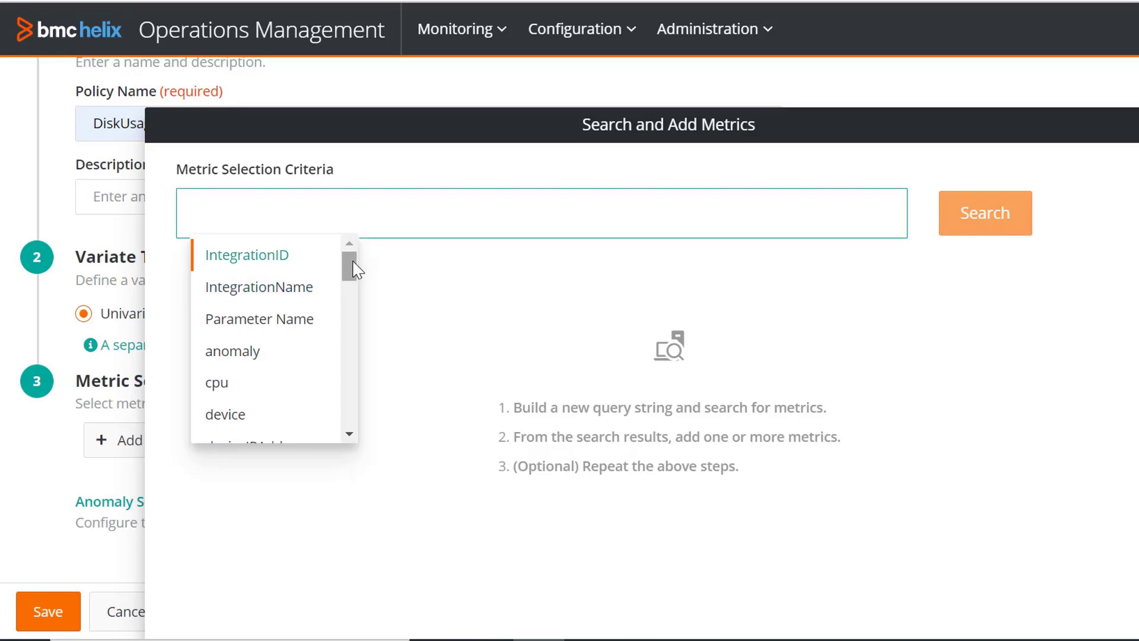
{"action": "scroll", "scroll_direction": "down", "scroll_amount": 3}
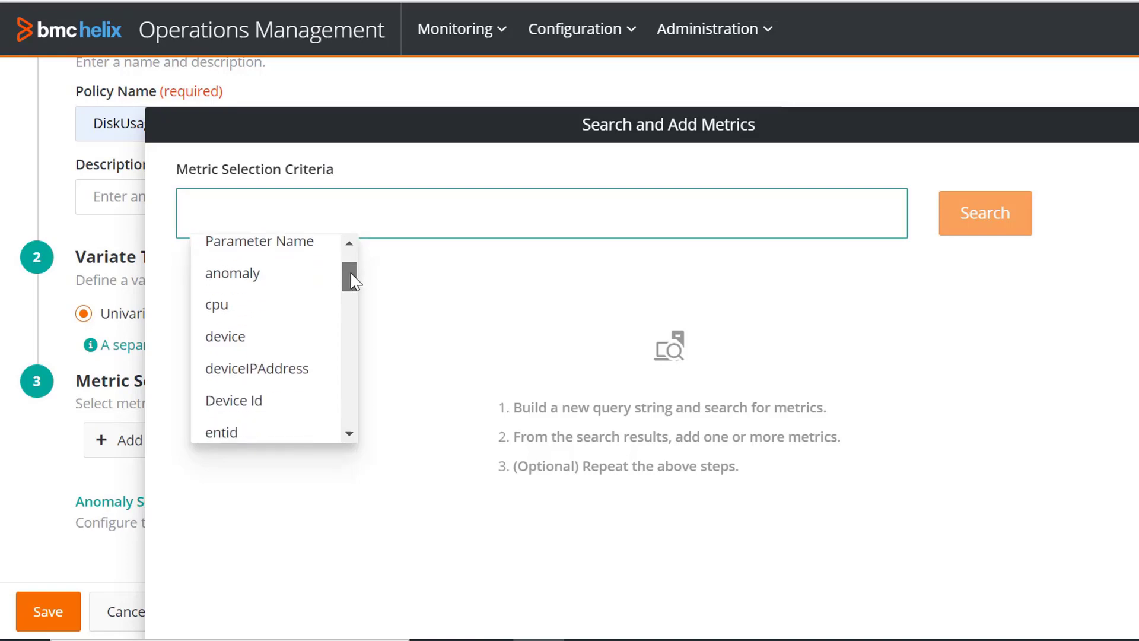
{"action": "scroll", "scroll_direction": "down", "scroll_amount": 3}
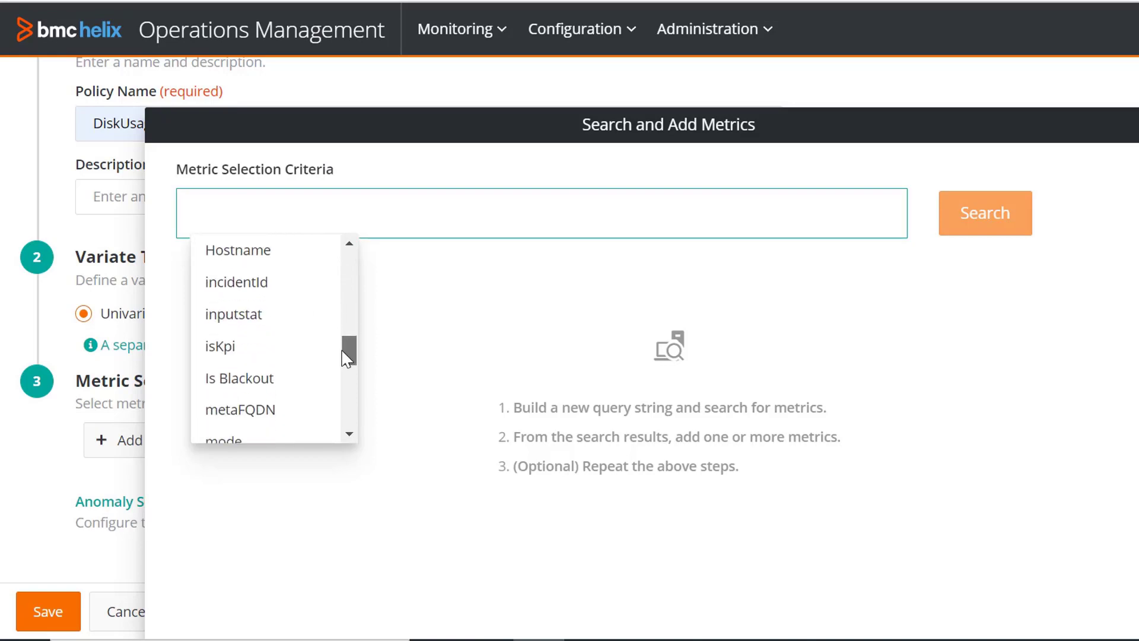
{"action": "scroll", "scroll_direction": "down", "scroll_amount": 3}
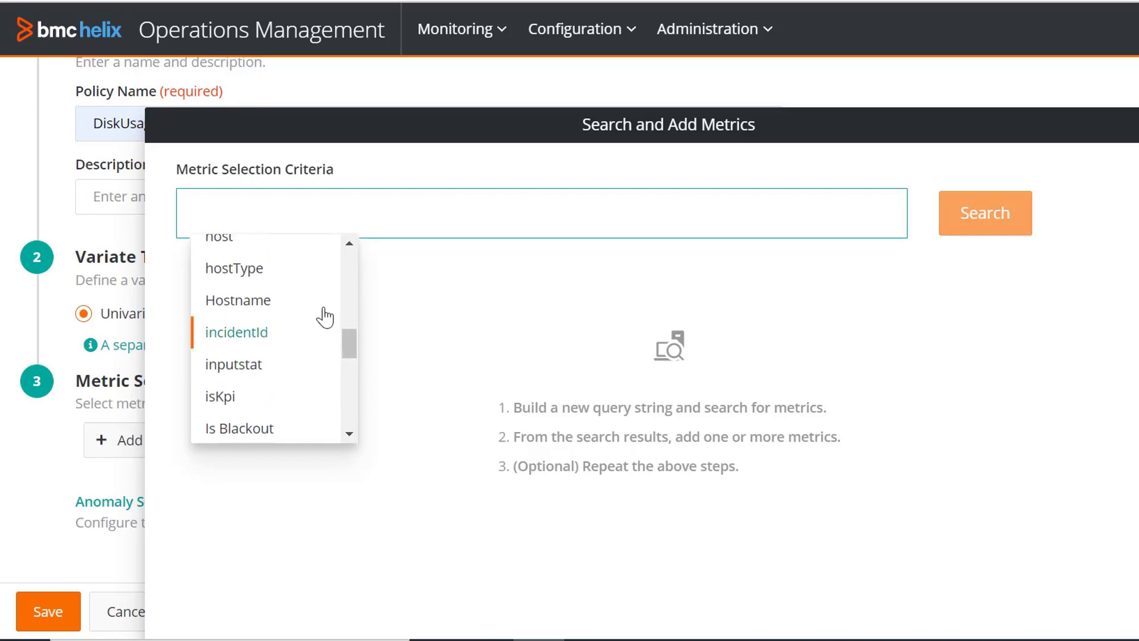
{"action": "left_click", "coordinate": [237, 301]}
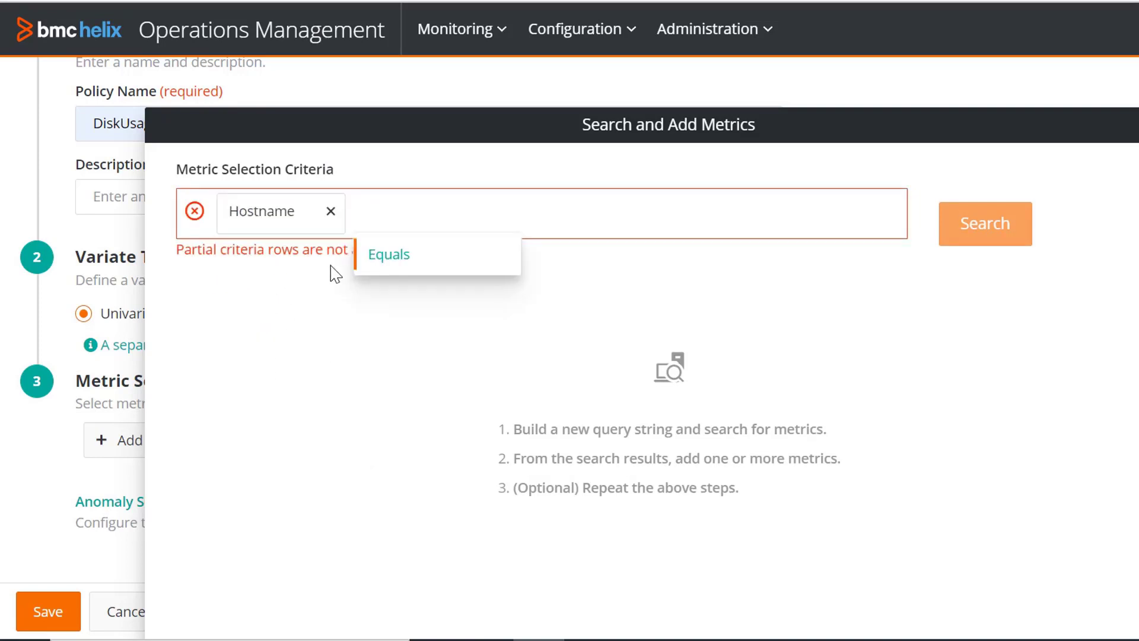
{"action": "left_click", "coordinate": [390, 254]}
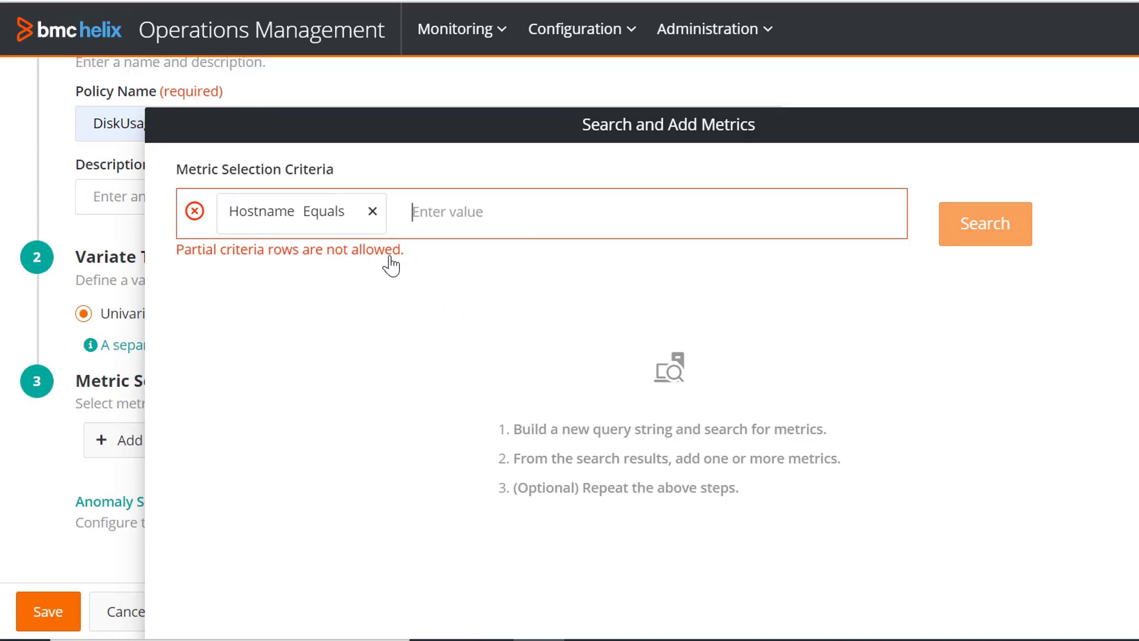
{"action": "type", "text": "clm-pun-v4oy1v"}
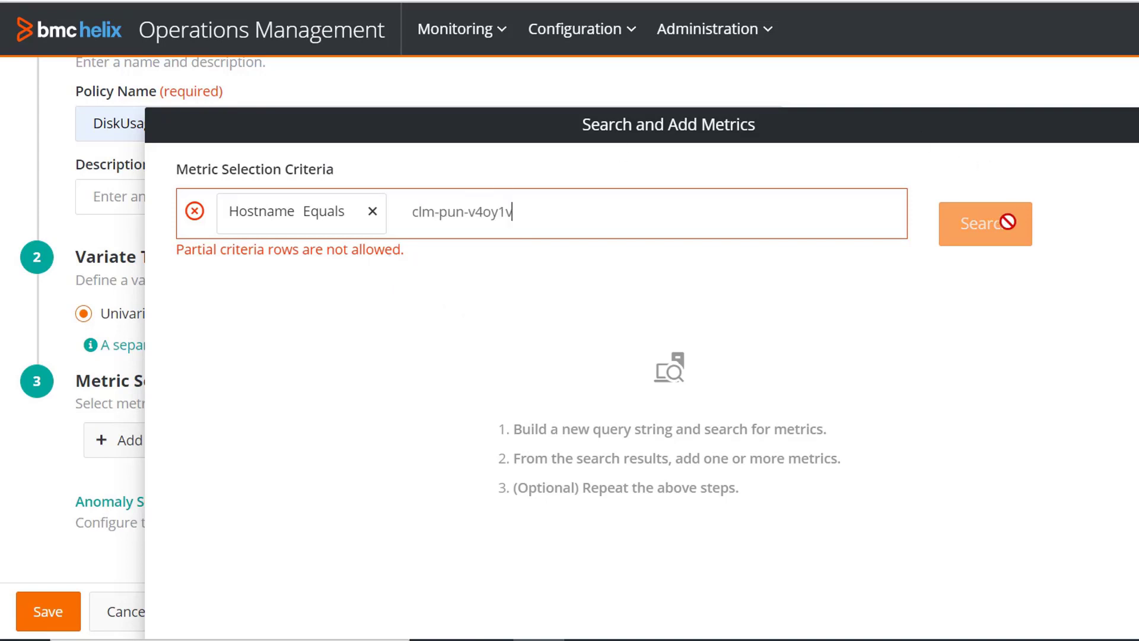
{"action": "left_click", "coordinate": [985, 212]}
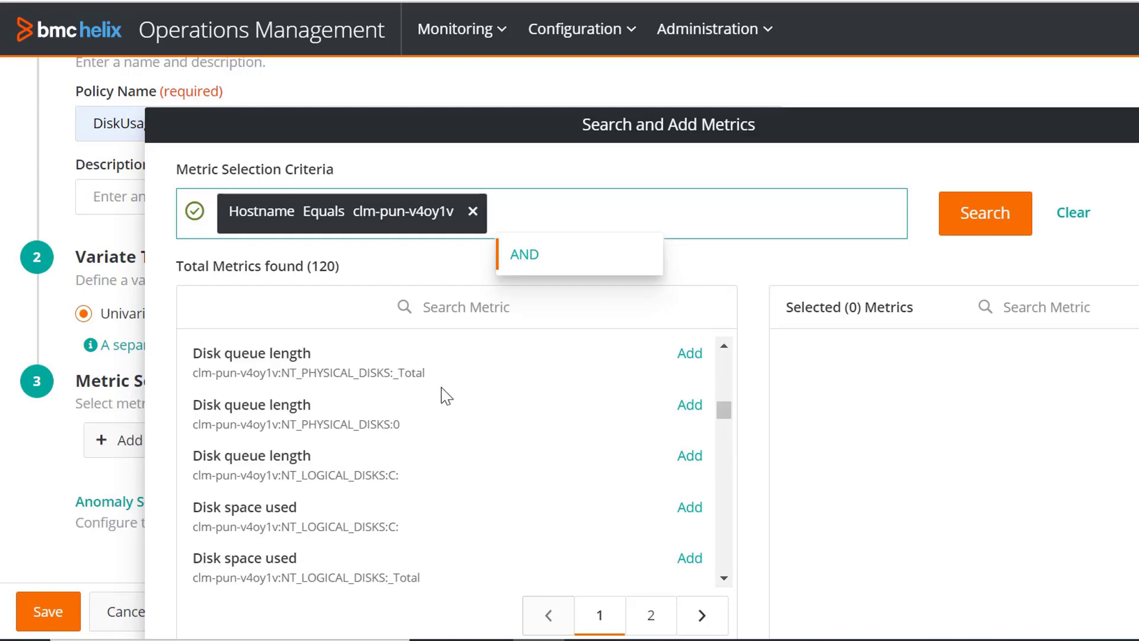
{"action": "mouse_move", "coordinate": [394, 459]}
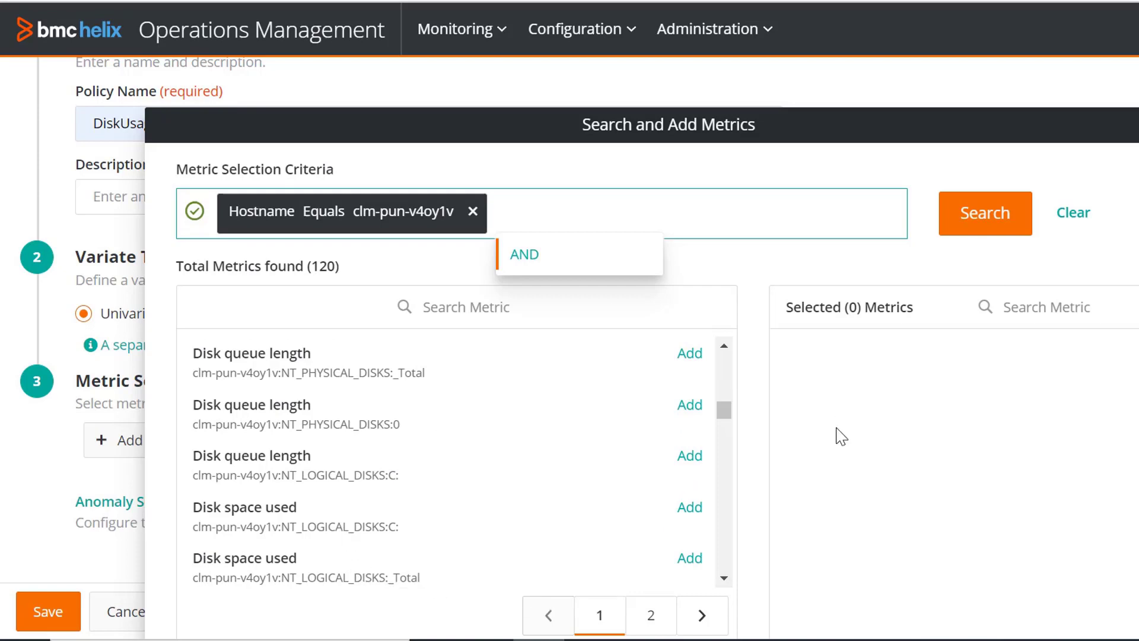
{"action": "mouse_move", "coordinate": [736, 524]}
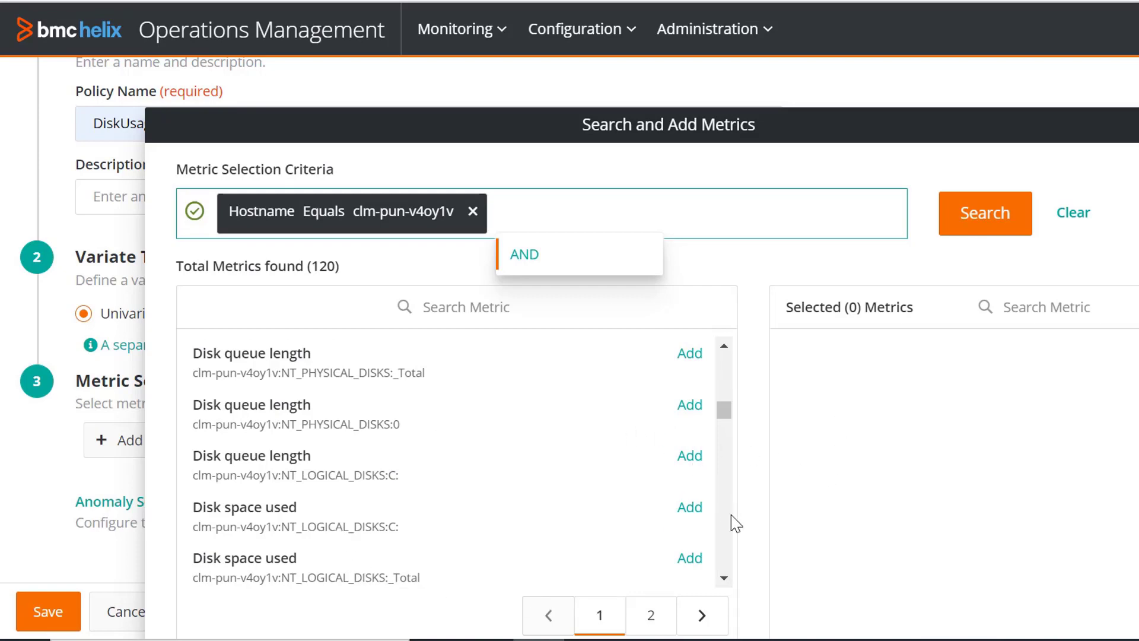
{"action": "mouse_move", "coordinate": [689, 506]}
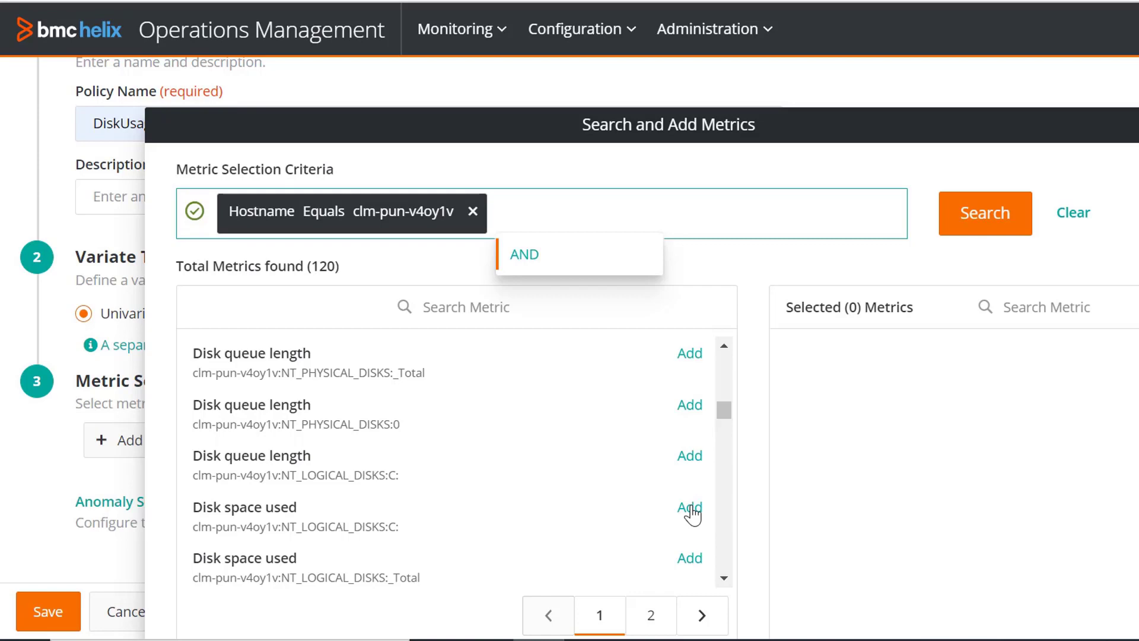
- Add Disk space used (NT_LOGICAL_DISKS:C:) as the policy's selected metric and apply it
{"action": "left_click", "coordinate": [689, 507]}
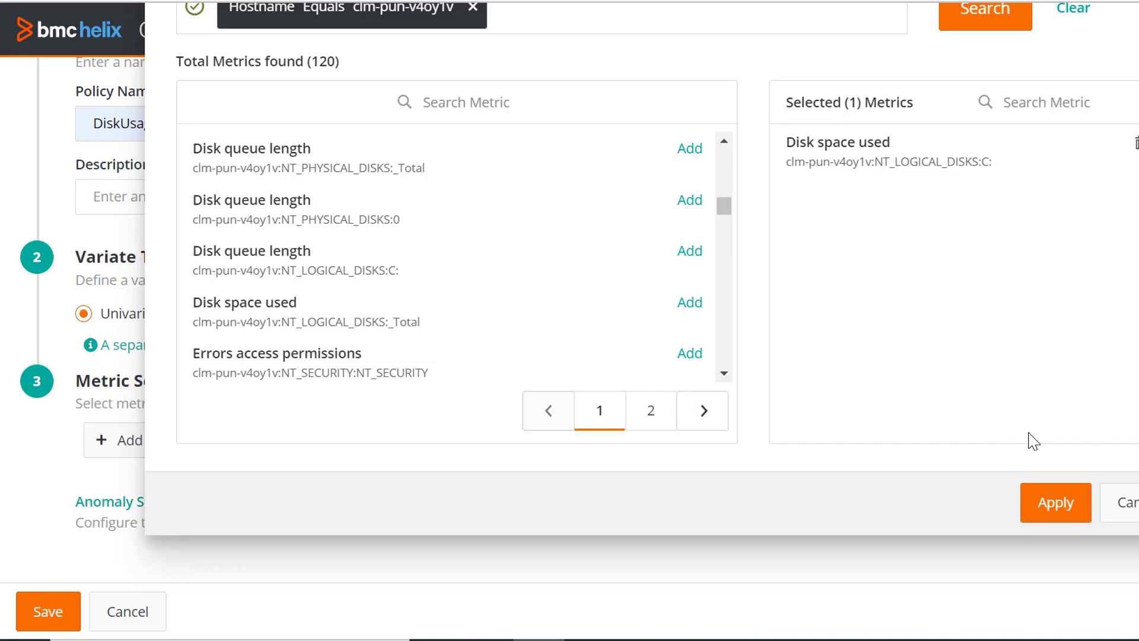
{"action": "left_click", "coordinate": [1056, 502]}
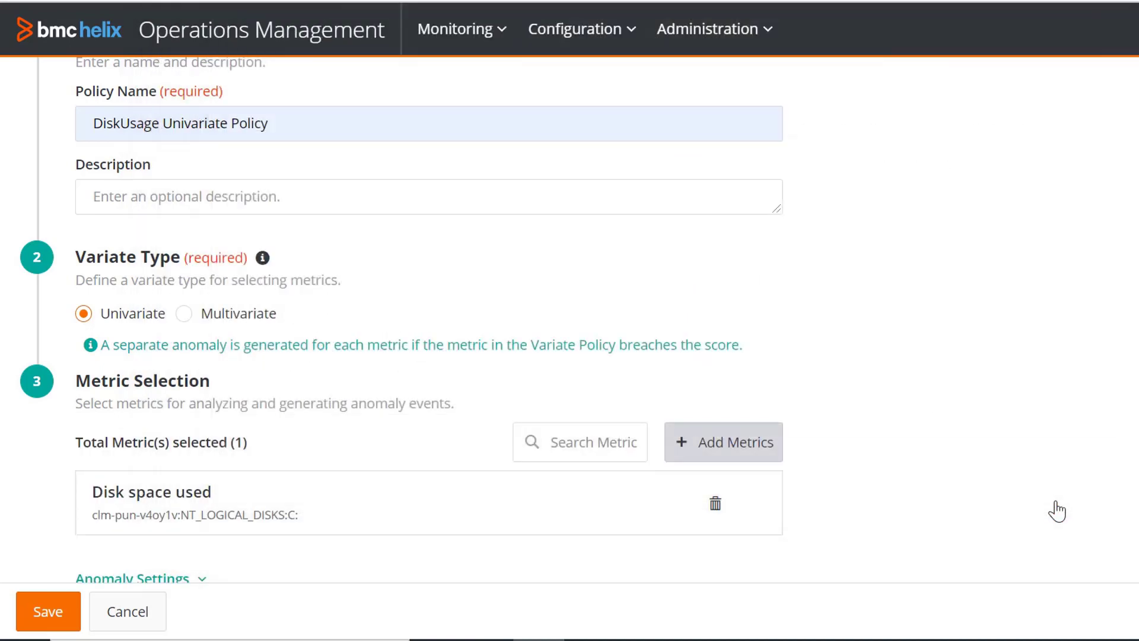
- Enter 'test event' as the anomaly event Message Text, leaving Auto Close checked
{"action": "scroll", "scroll_direction": "down", "scroll_amount": 3}
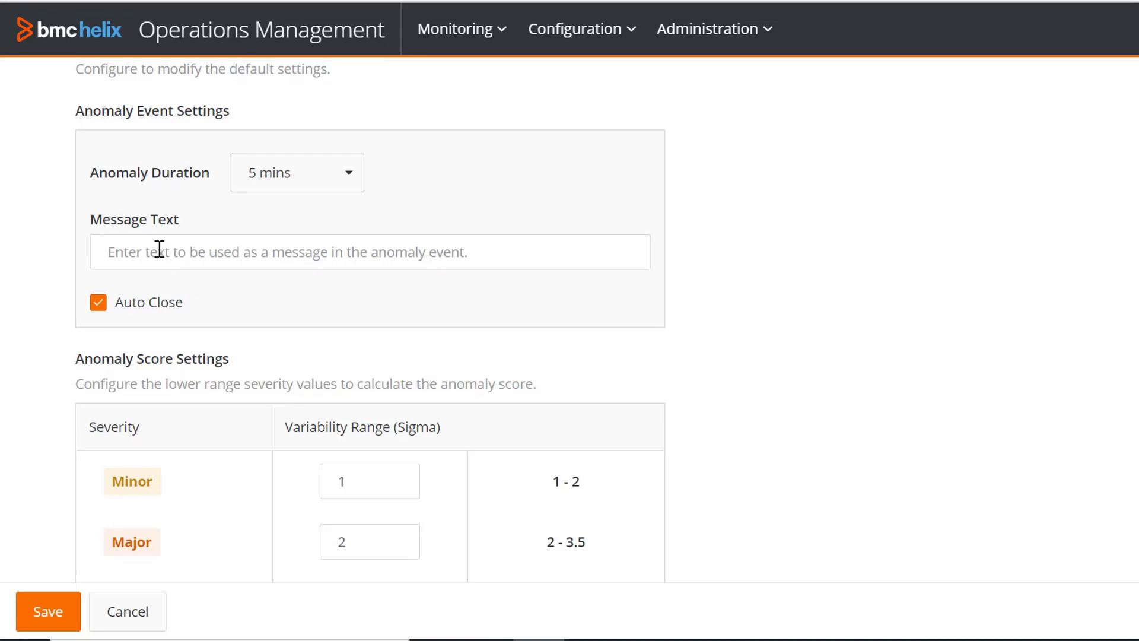
{"action": "left_click", "coordinate": [369, 252]}
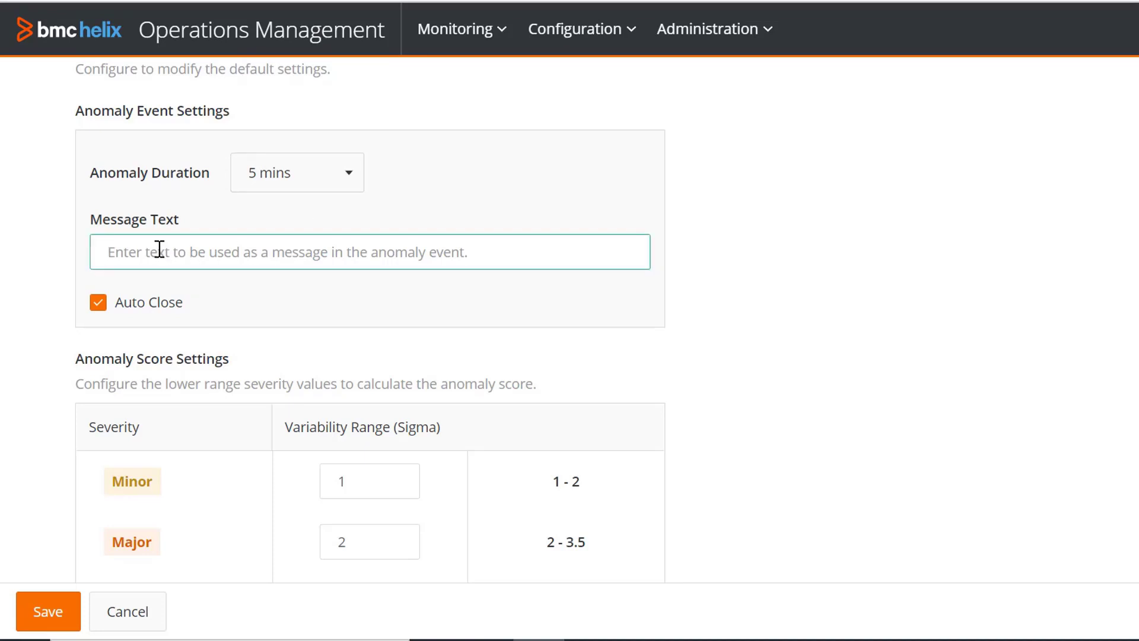
{"action": "type", "text": "test event"}
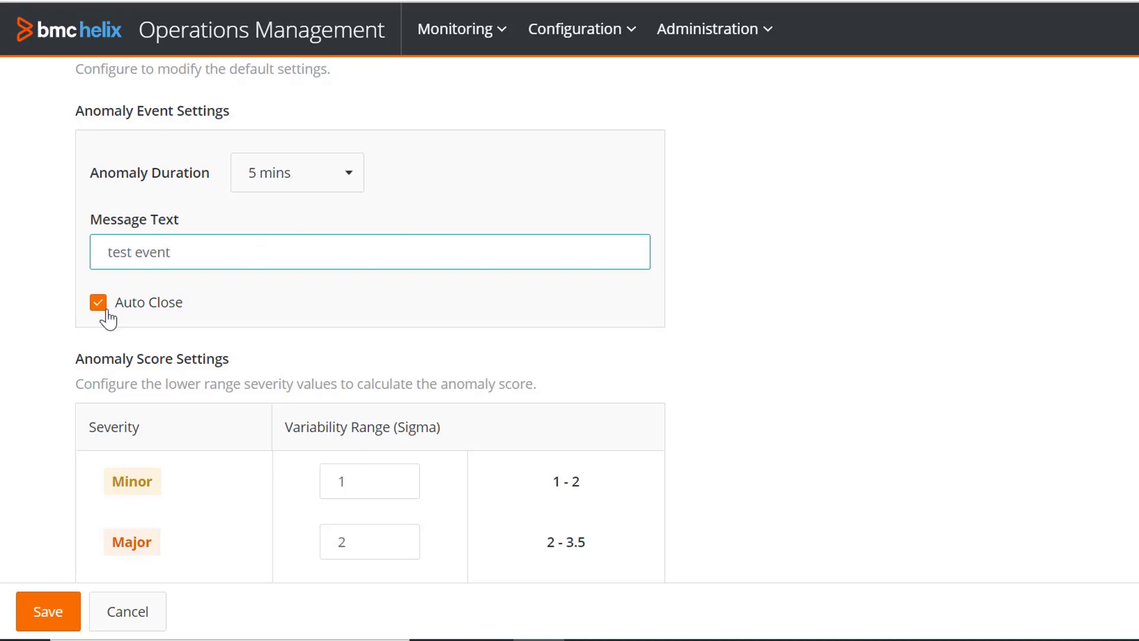
{"action": "left_click", "coordinate": [369, 252]}
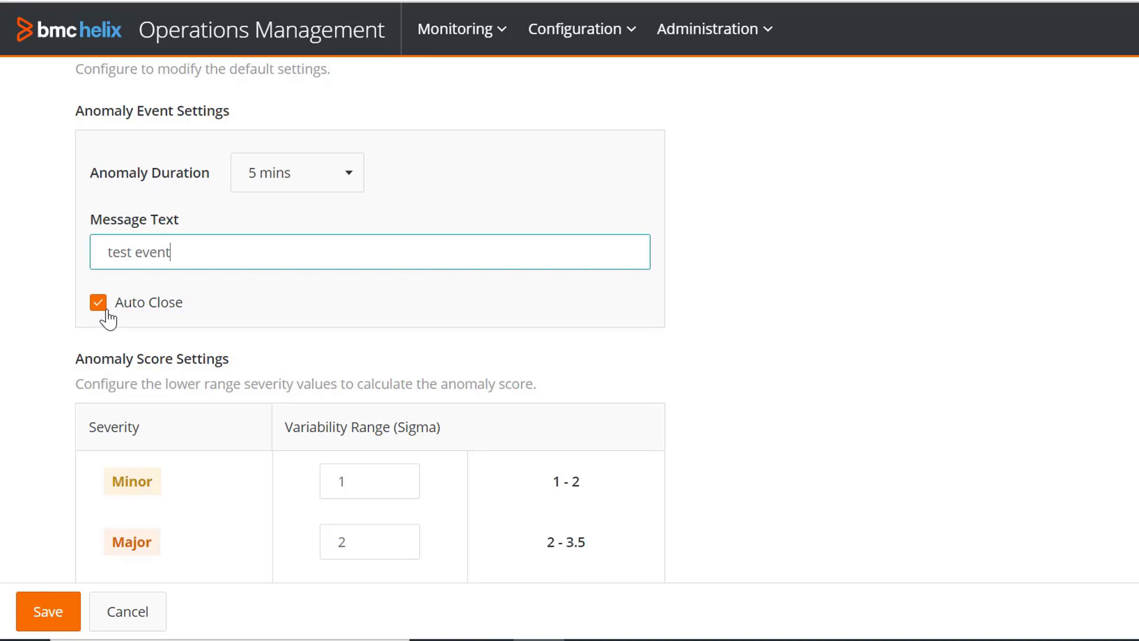
{"action": "scroll", "scroll_direction": "down", "scroll_amount": 3}
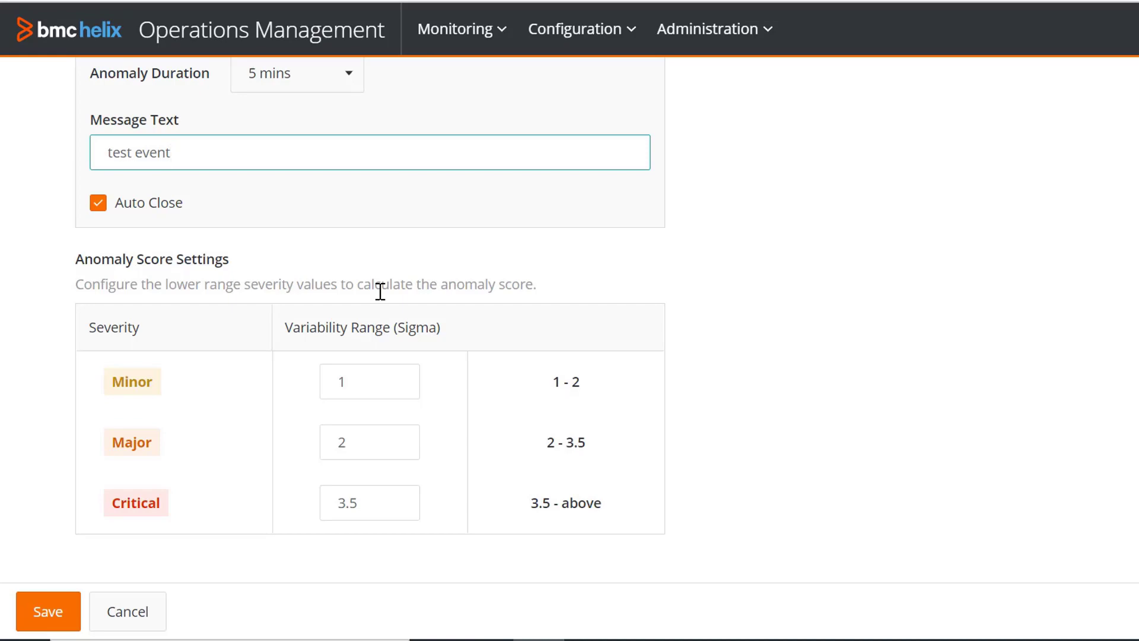
- Save the policy with default thresholds Minor 1, Major 2, Critical 3.5
{"action": "left_click", "coordinate": [370, 151]}
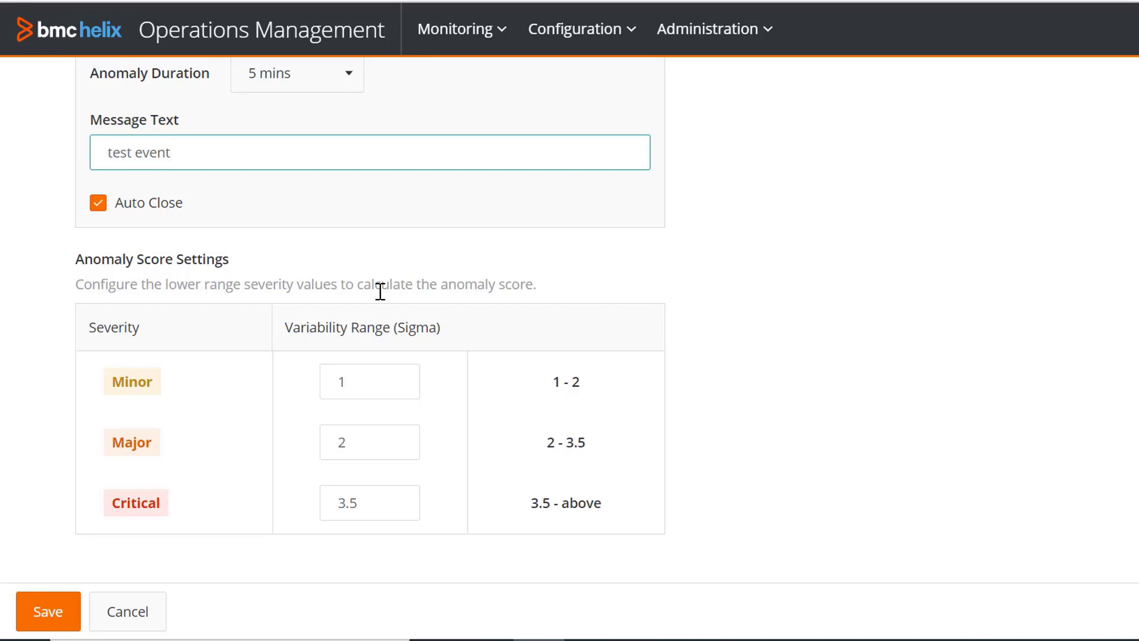
{"action": "left_click", "coordinate": [370, 152]}
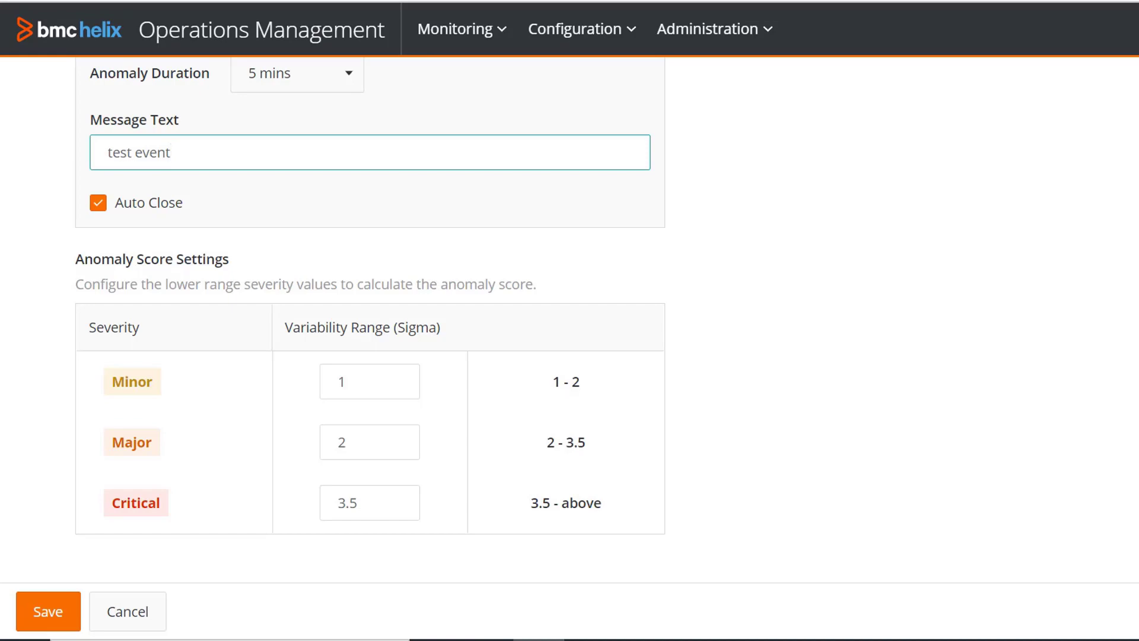
{"action": "mouse_move", "coordinate": [667, 507]}
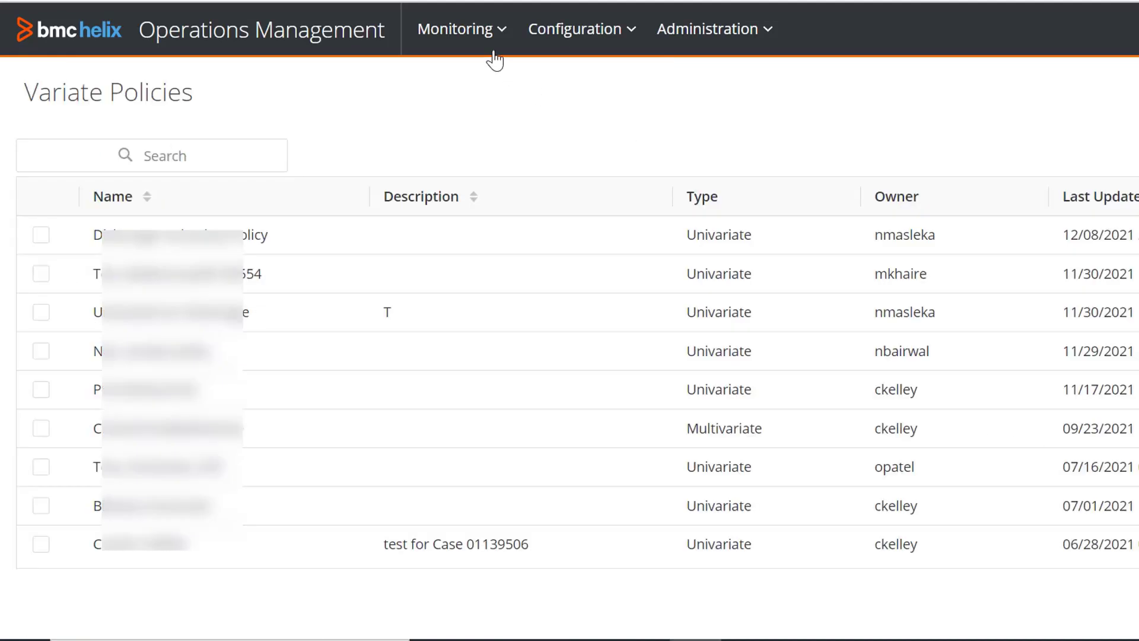
- Go to Monitoring > Events and open the Event Details of the 'test event' anomaly
{"action": "left_click", "coordinate": [456, 28]}
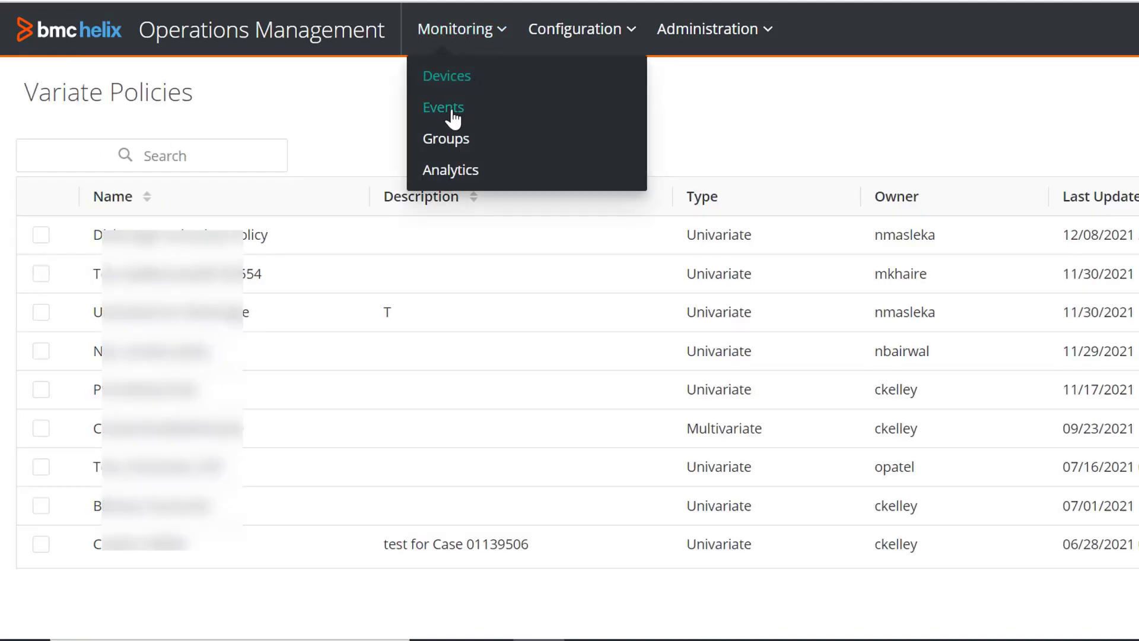
{"action": "left_click", "coordinate": [443, 107]}
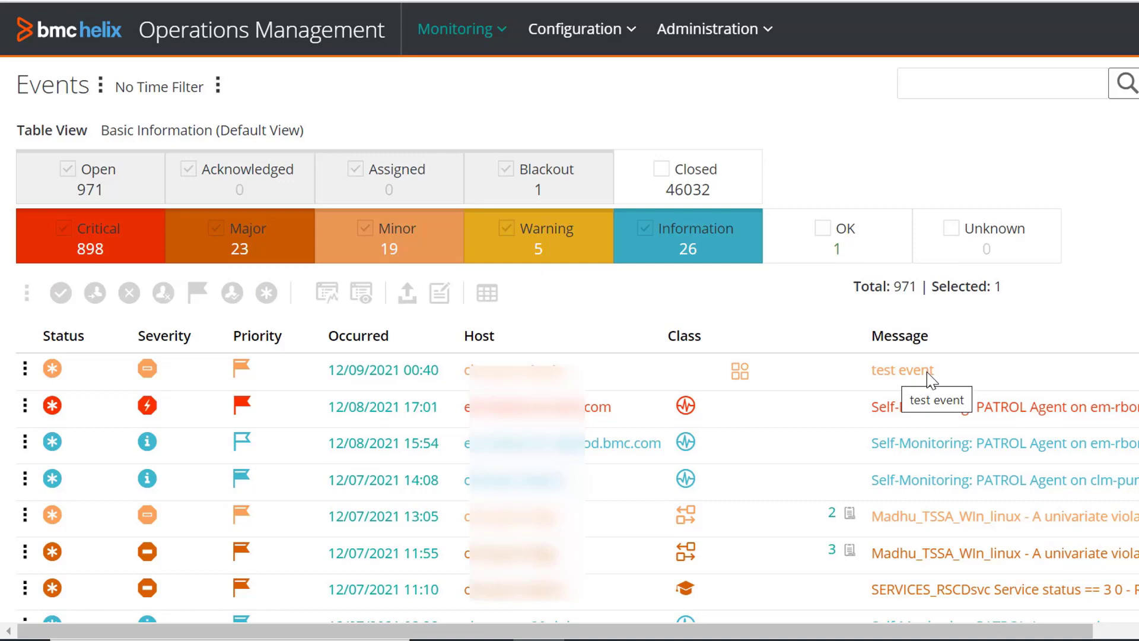
{"action": "left_click", "coordinate": [902, 371]}
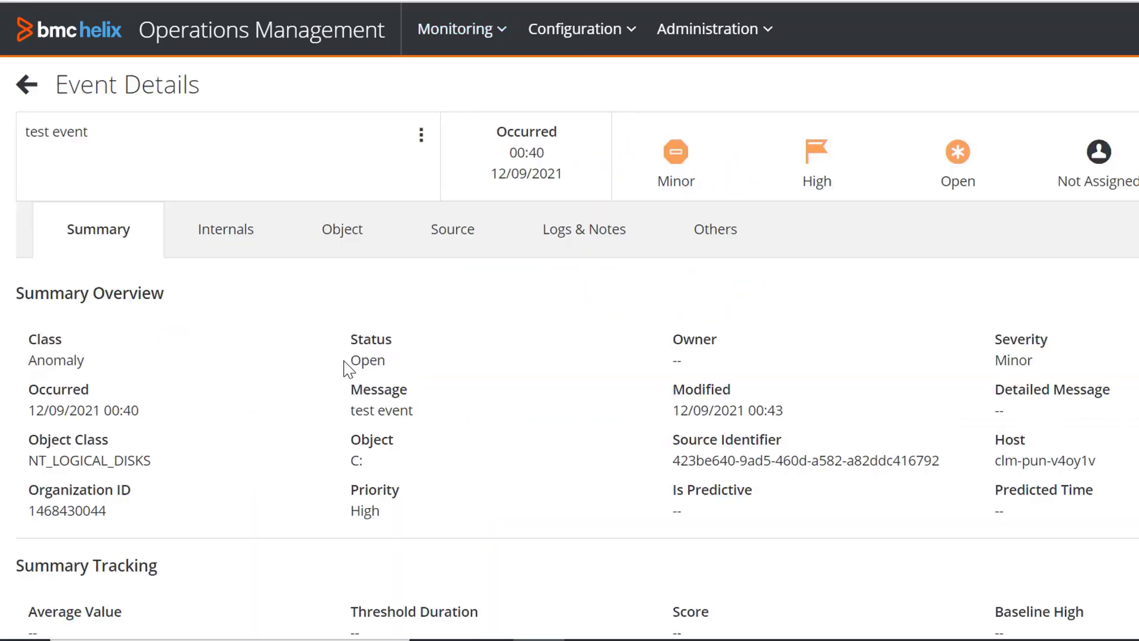
{"action": "double_click", "coordinate": [56, 361]}
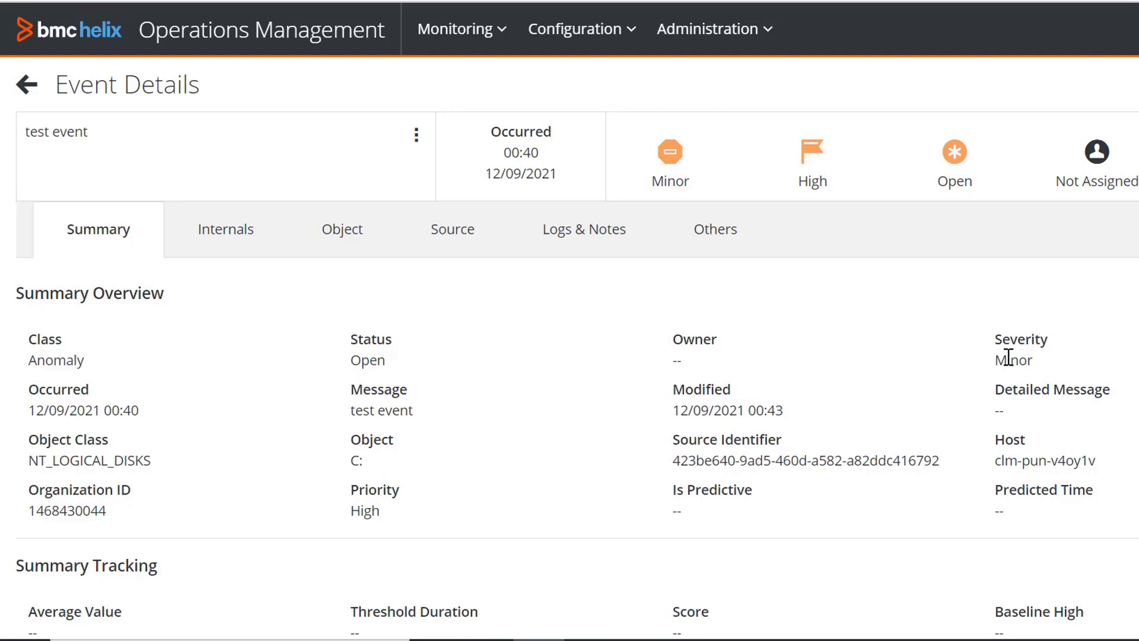
{"action": "double_click", "coordinate": [1012, 359]}
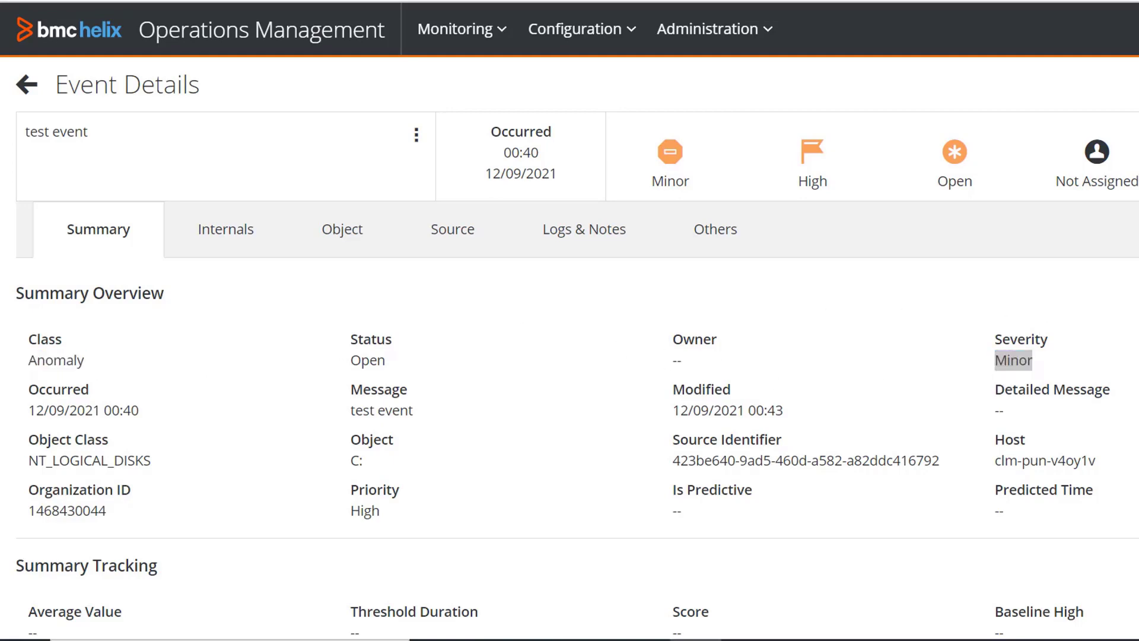